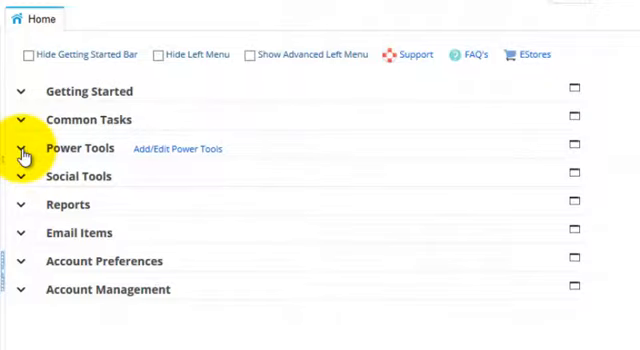
Expand the Power Tools section on the Home page.
left_click(20, 148)
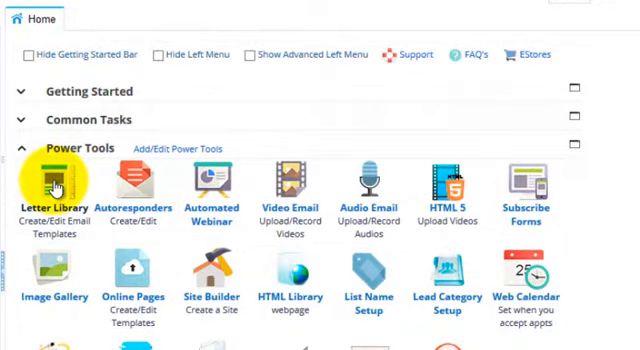
Open Letter Library and edit the 'It was great speaking with you' template.
left_click(48, 184)
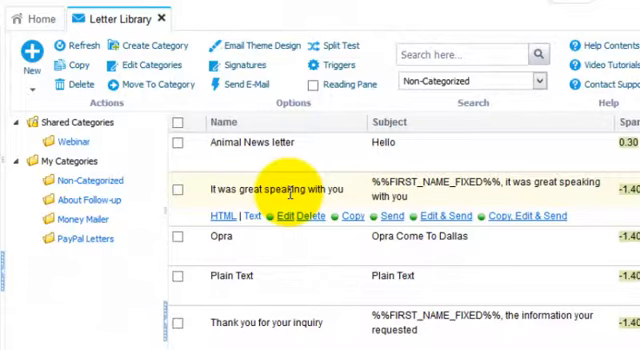
mouse_move(284, 226)
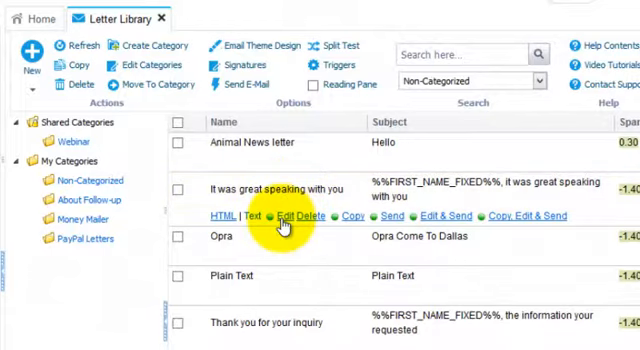
left_click(280, 216)
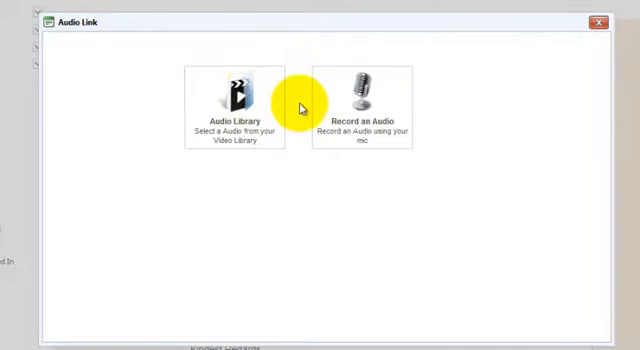
mouse_move(240, 88)
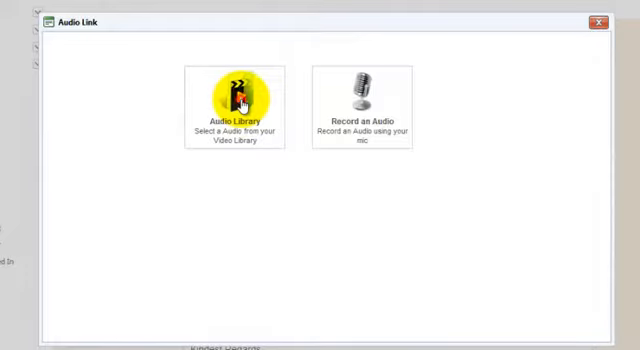
Insert the 'It was great speaking' recording from the Audio Library as an audio link.
left_click(236, 90)
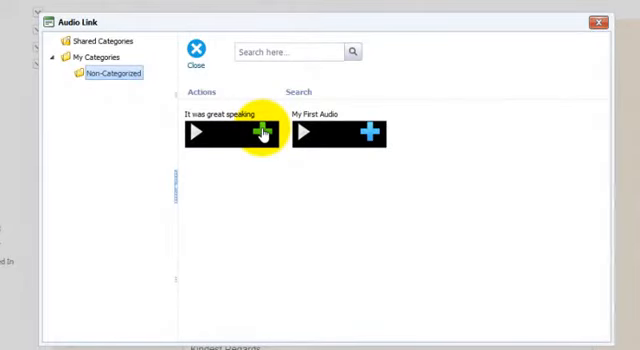
left_click(260, 132)
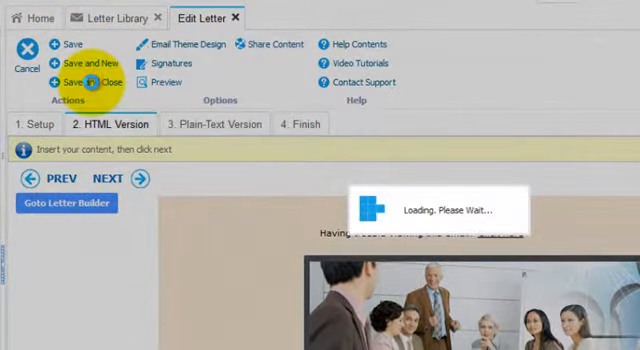
Save and close the edited letter, returning to the template list.
left_click(68, 82)
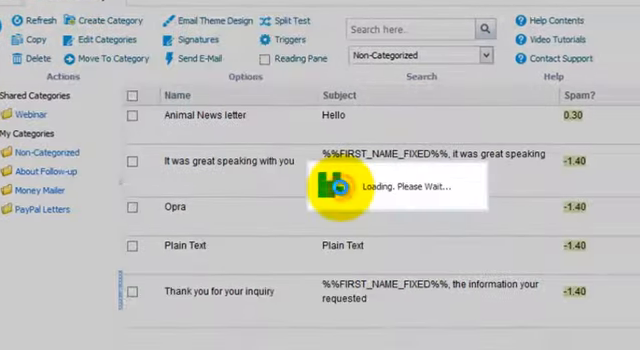